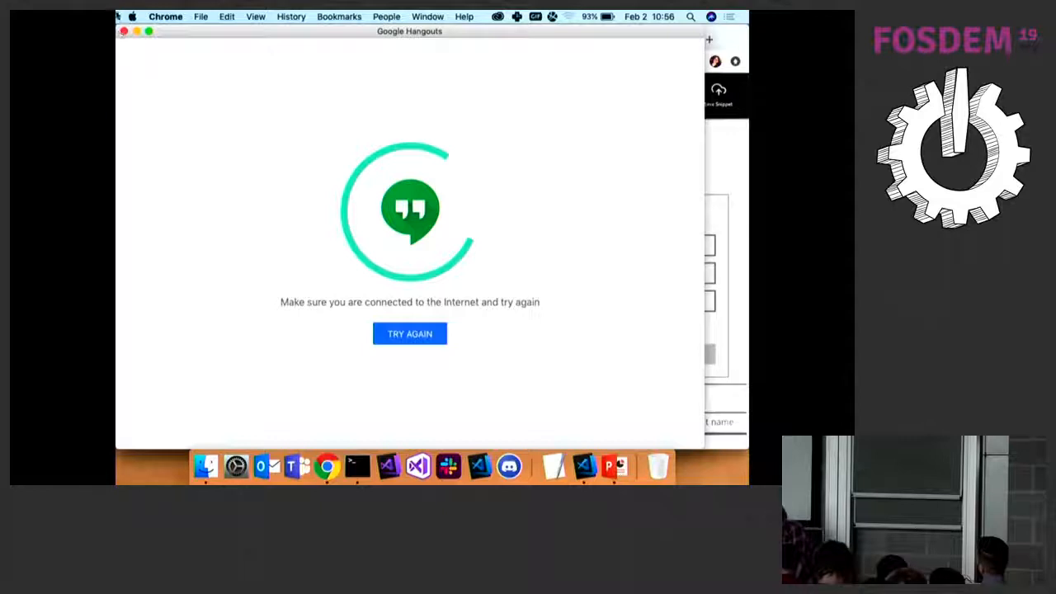
# Step: Set the first Rectangle Fill to Green in the Grid XAML and rerun the preview
pyautogui.click(316, 39)
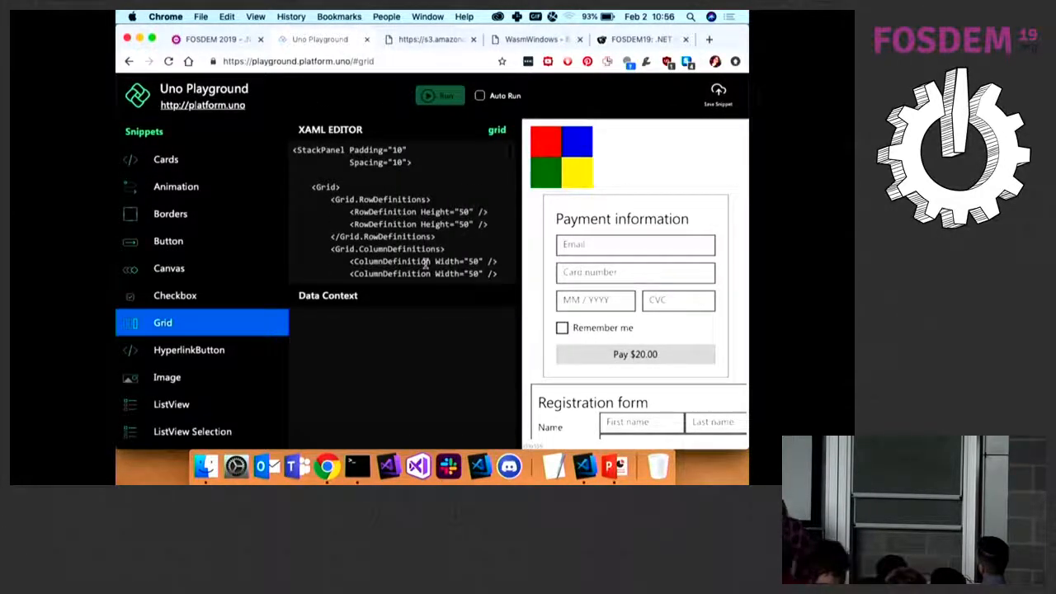
pyautogui.click(635, 244)
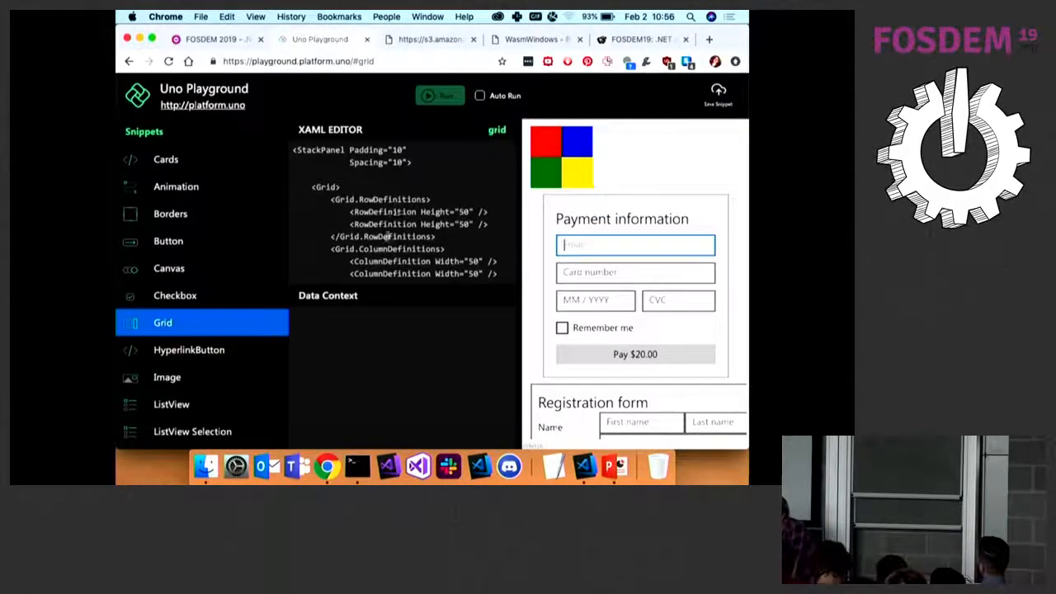
pyautogui.scroll(-3)
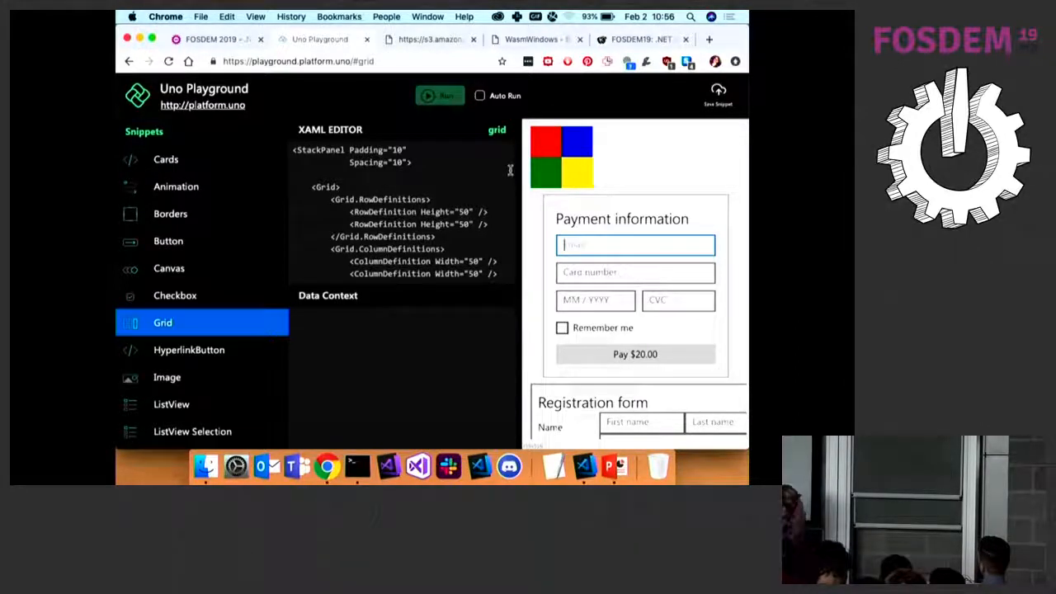
pyautogui.moveTo(392, 290)
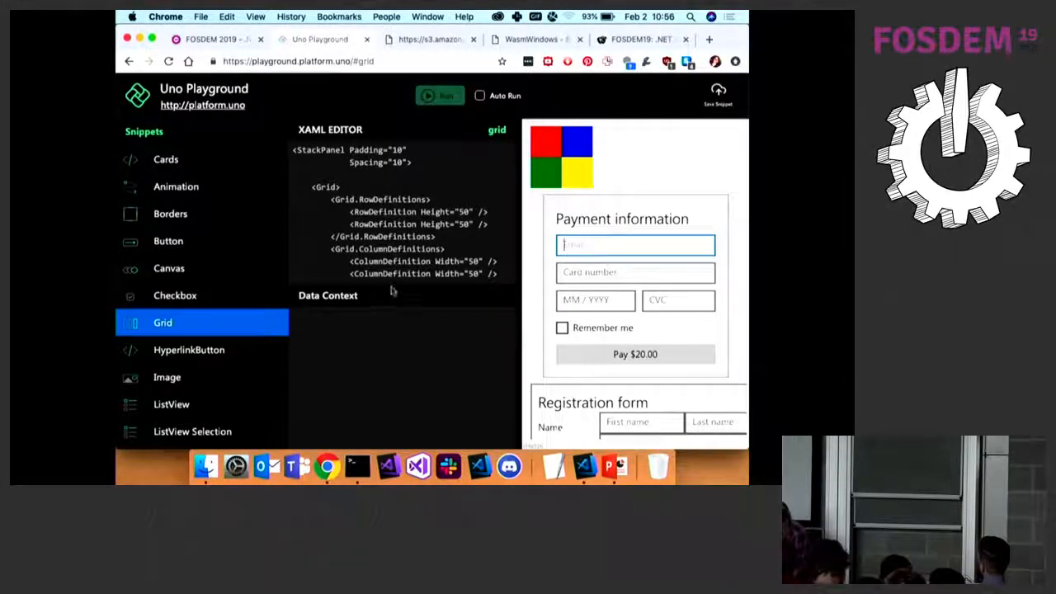
pyautogui.scroll(-3)
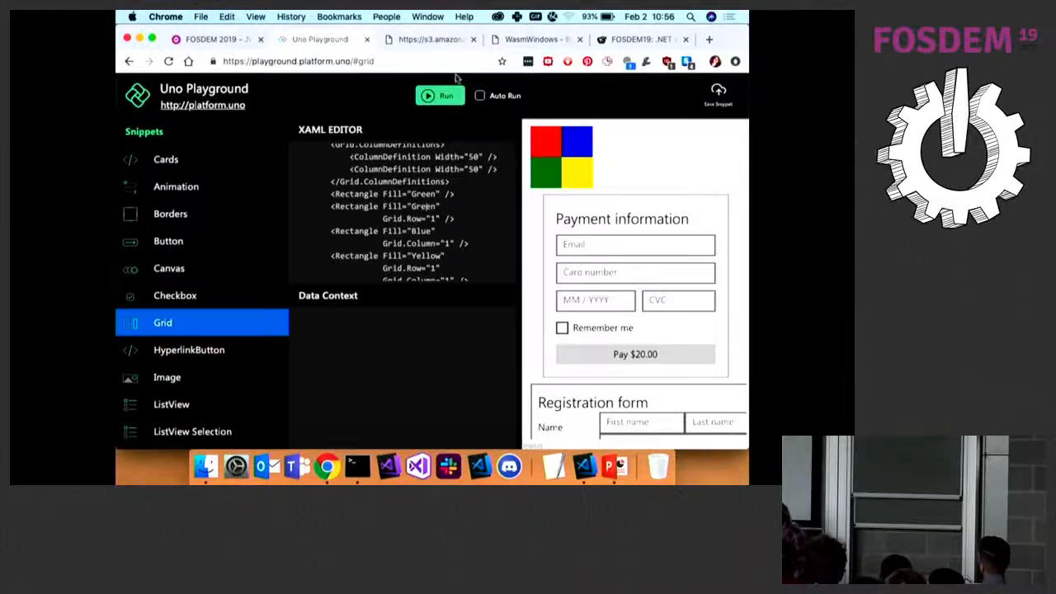
pyautogui.click(439, 95)
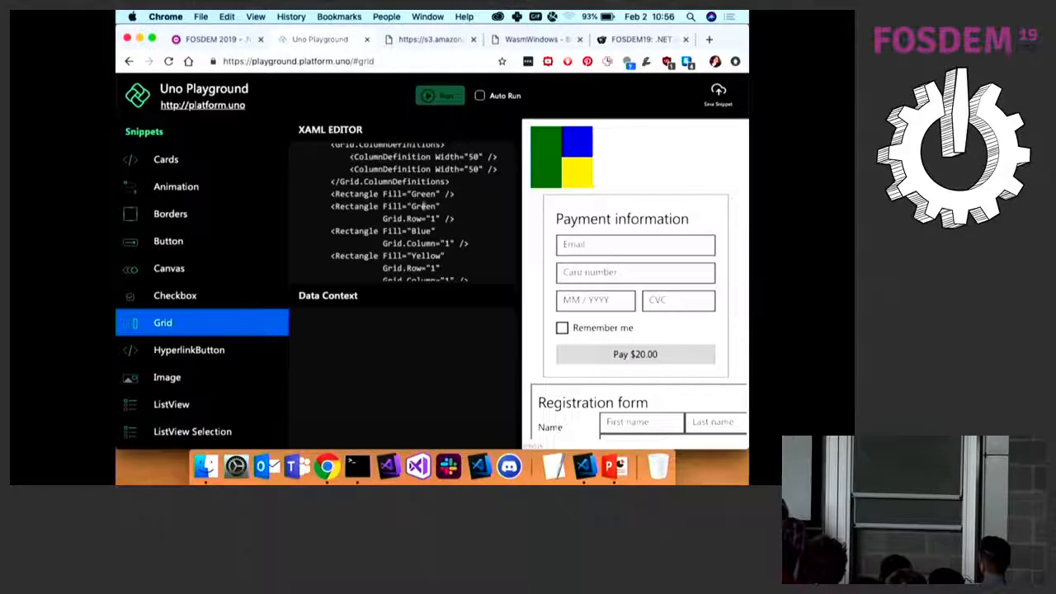
# Step: Load the Image, ListView and ListView Selection snippets, each failing with a fetch error
pyautogui.click(166, 377)
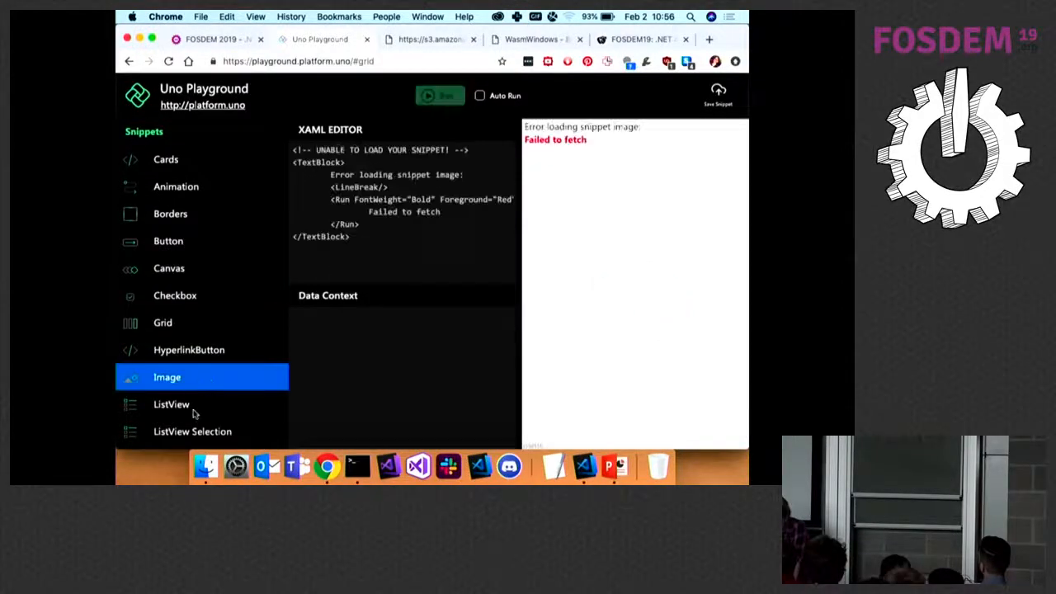
pyautogui.click(171, 404)
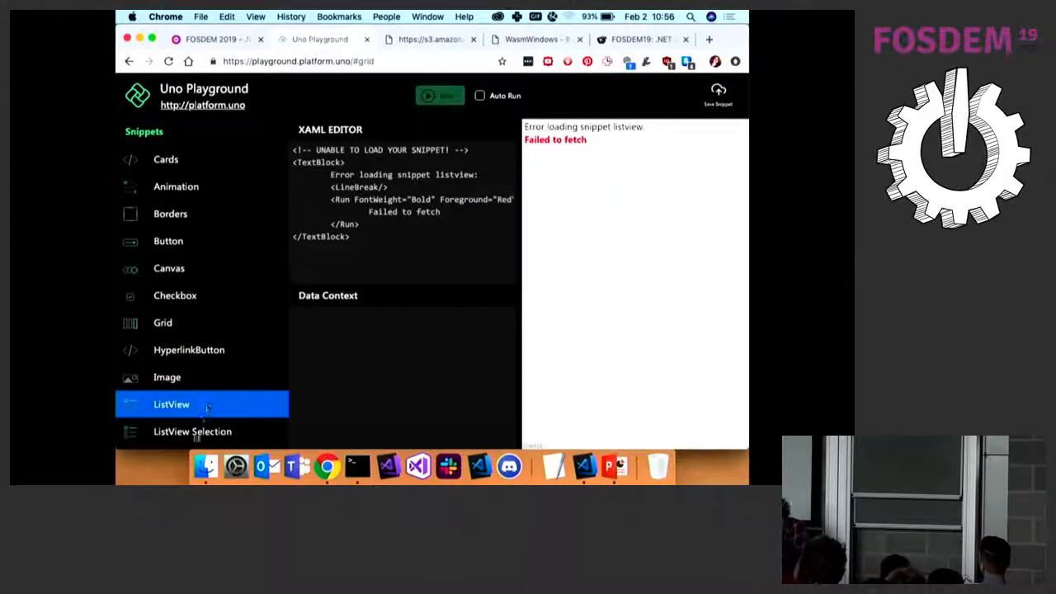
pyautogui.click(193, 431)
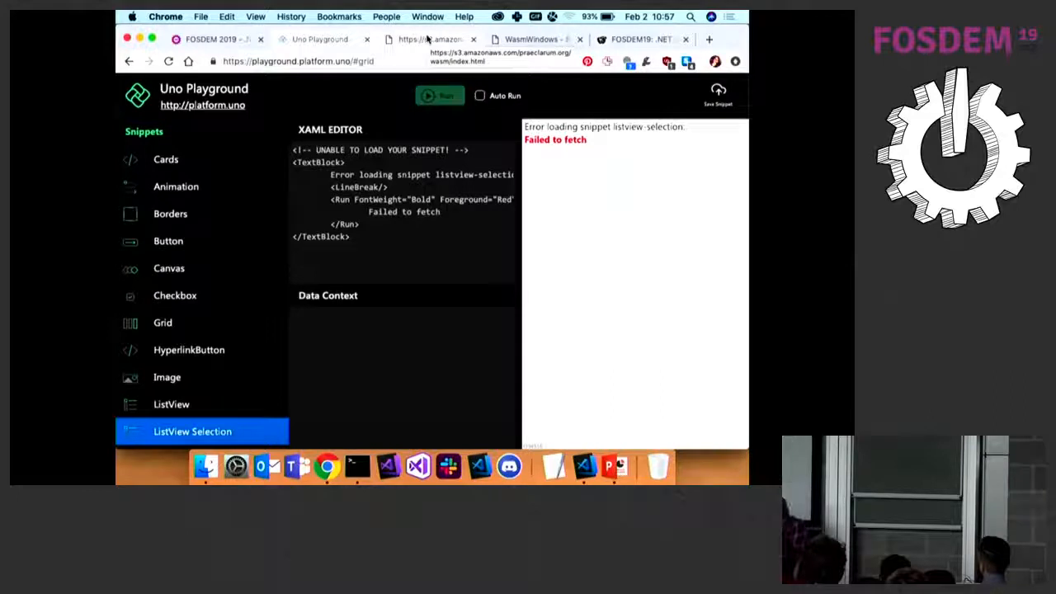
# Step: Edit the Xamarin Forms button's Text attribute to gibberish 'jjdbfjhfd shdjshjdhsl' in the XAML editor
pyautogui.click(425, 39)
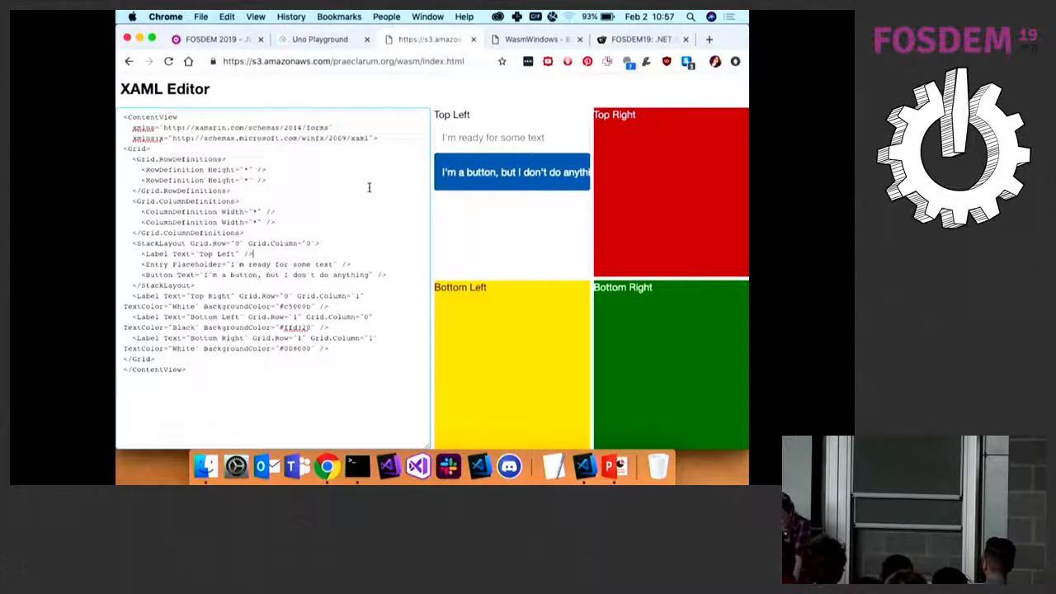
pyautogui.moveTo(308, 187)
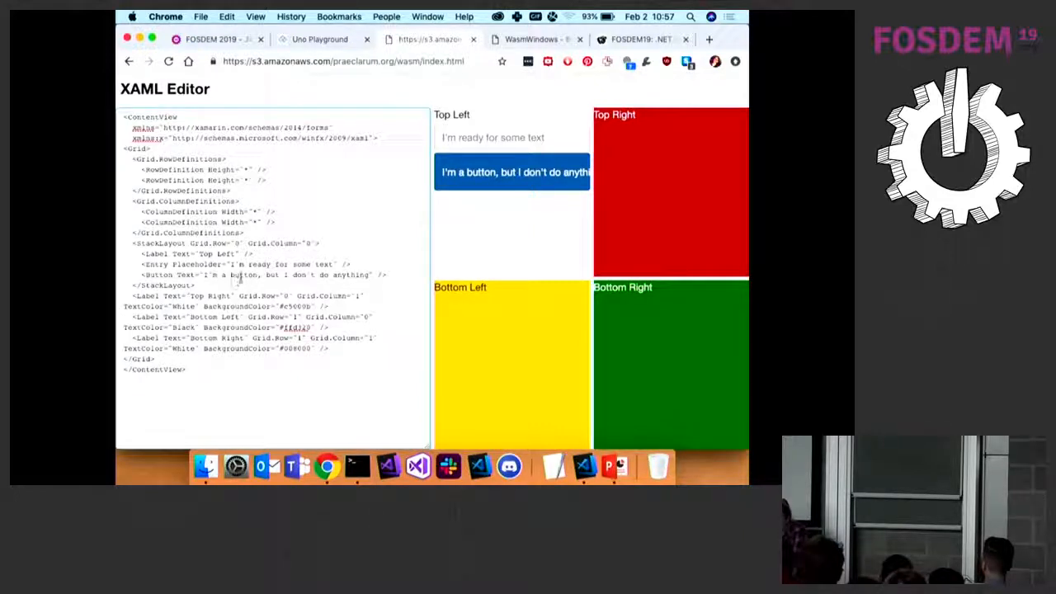
pyautogui.doubleClick(243, 274)
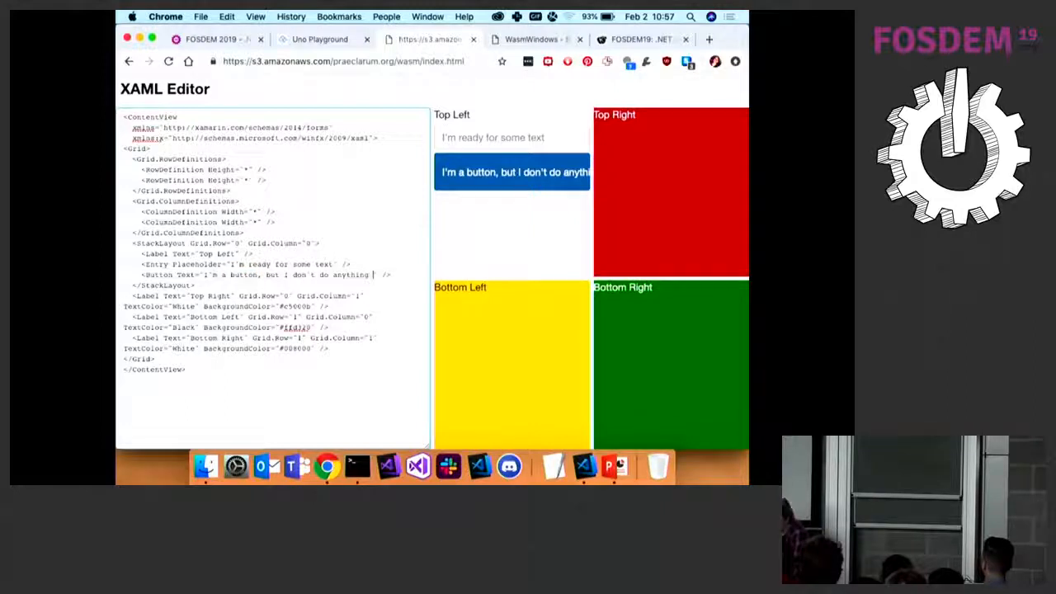
pyautogui.write('jjdbfjhfd')
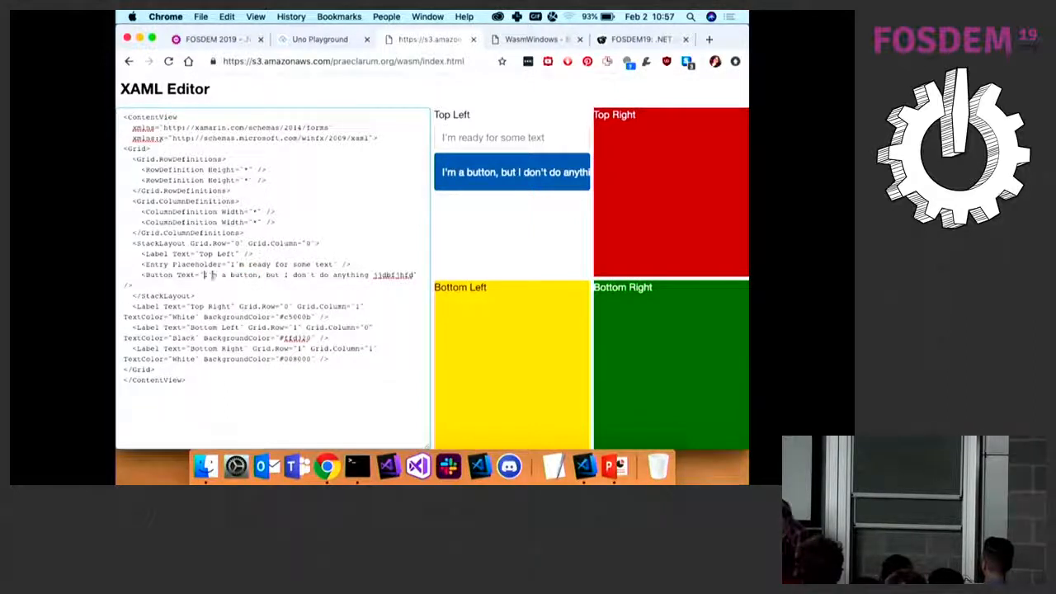
pyautogui.write('shdjshjdhsl')
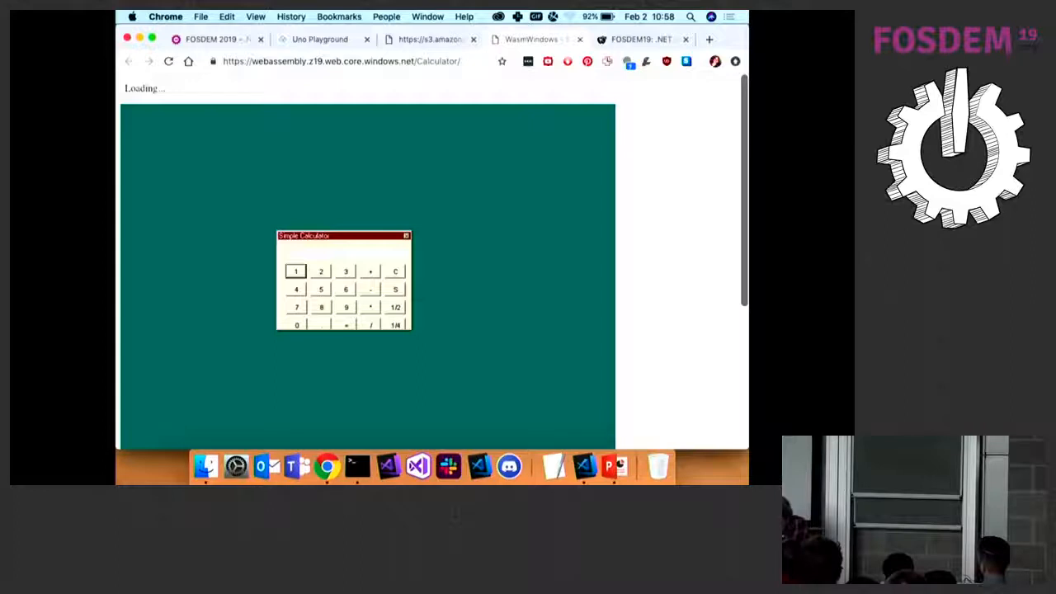
# Step: Bring up the WasmWindows Simple Calculator page running in the browser
pyautogui.rightClick(685, 138)
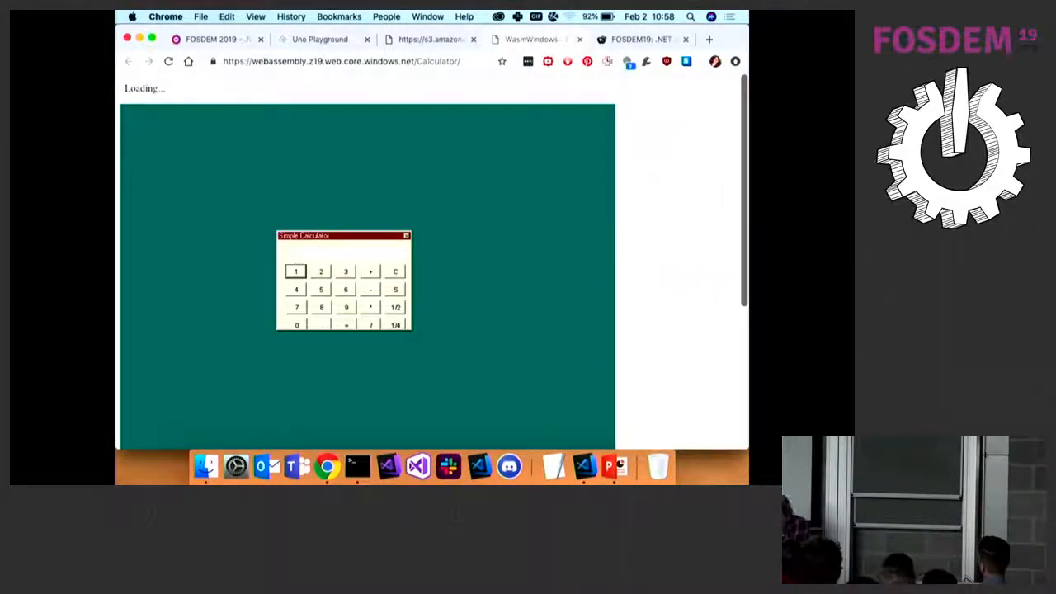
pyautogui.moveTo(641, 152)
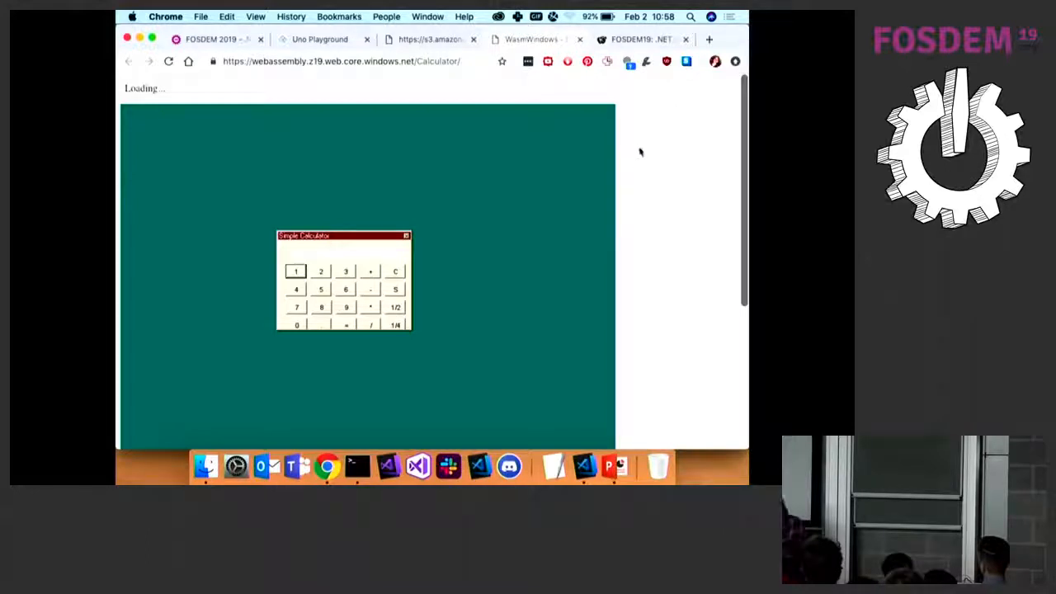
pyautogui.click(612, 466)
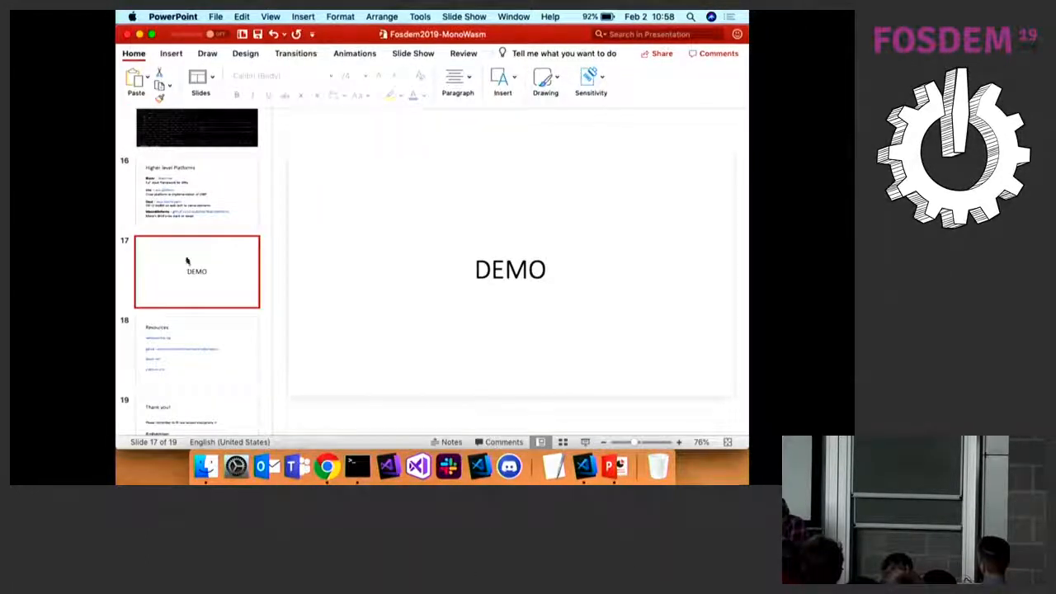
# Step: Start the Fosdem2019-MonoWasm slideshow full screen from the Slide Show menu
pyautogui.click(462, 16)
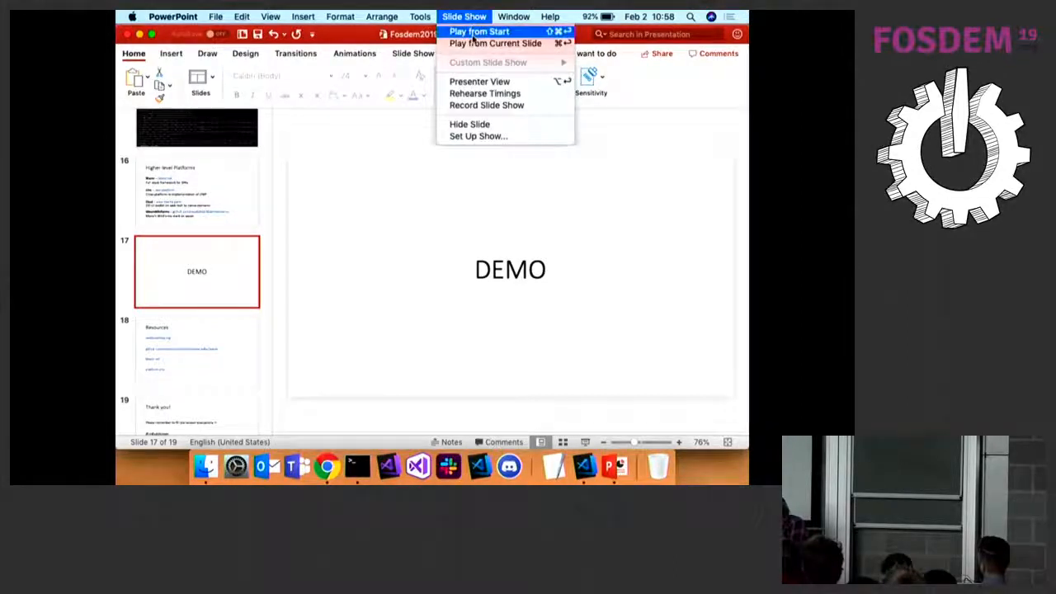
pyautogui.click(480, 43)
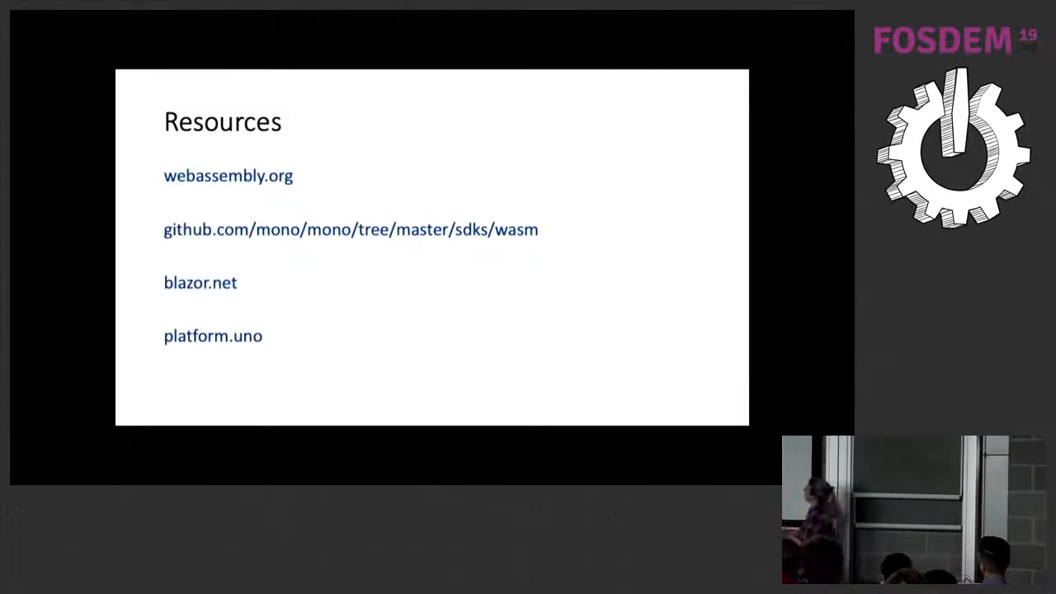